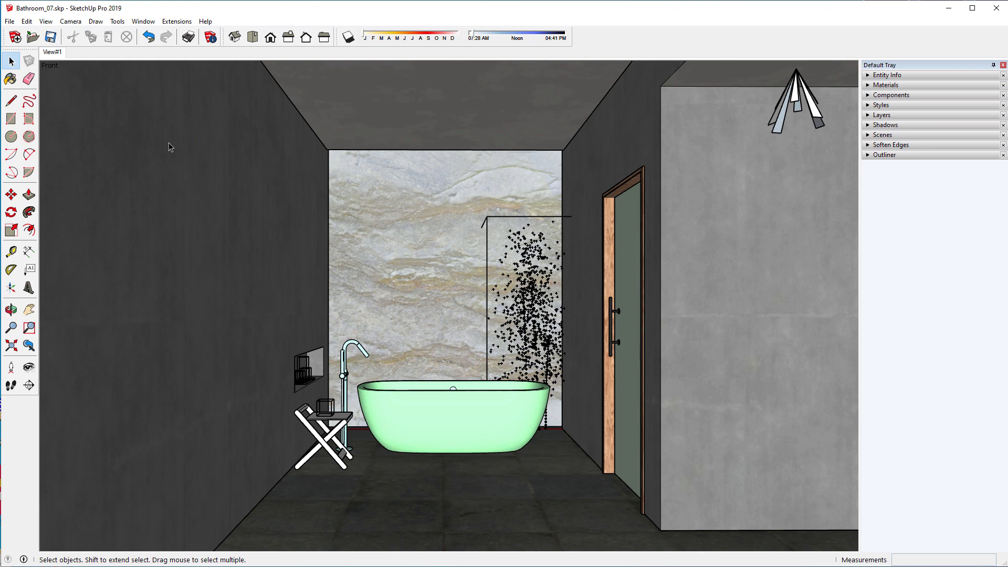
Step: Open the Extensions menu and expand the Thea Render submenu to list its commands
{"action": "left_click", "coordinate": [176, 21]}
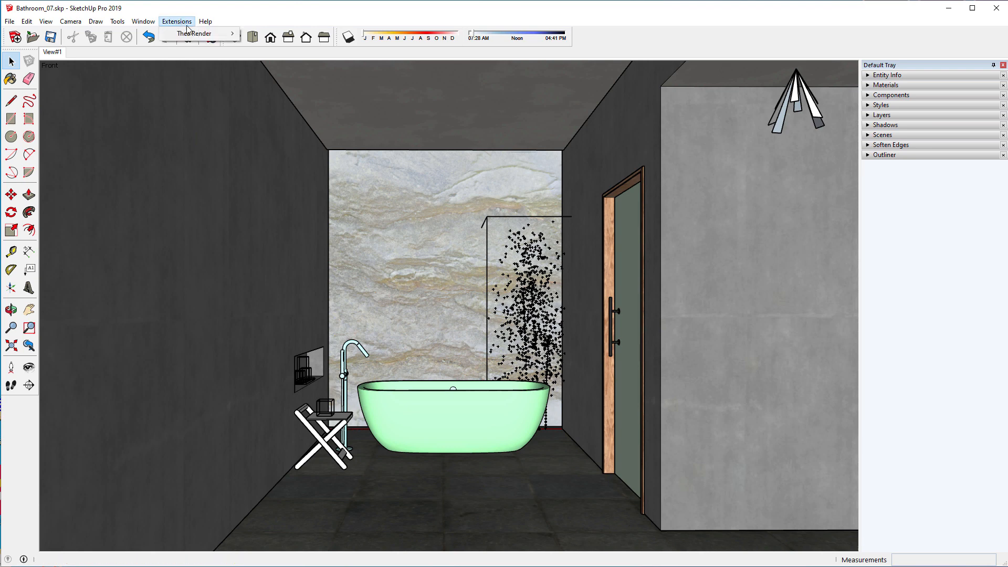
{"action": "left_click", "coordinate": [198, 33]}
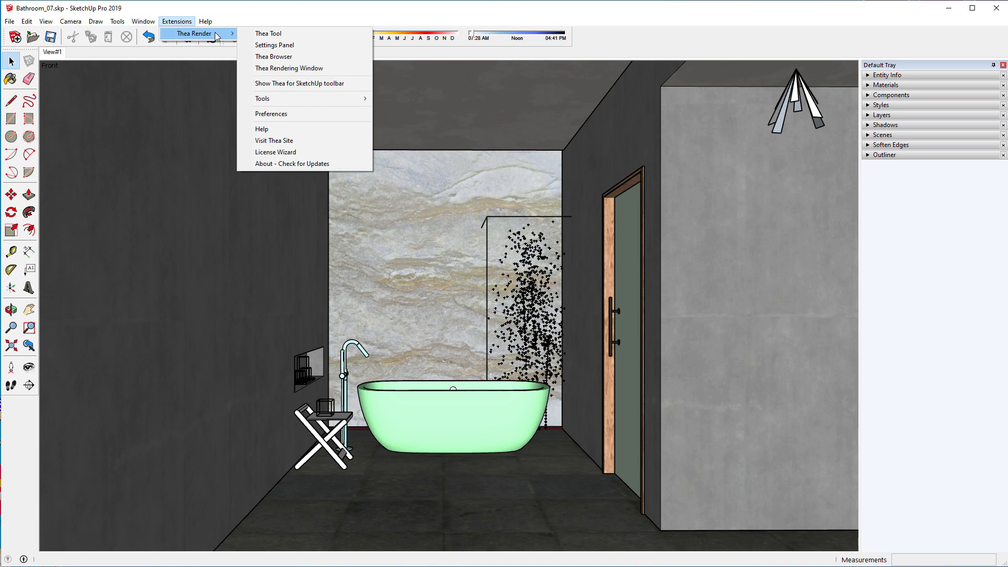
{"action": "mouse_move", "coordinate": [279, 65]}
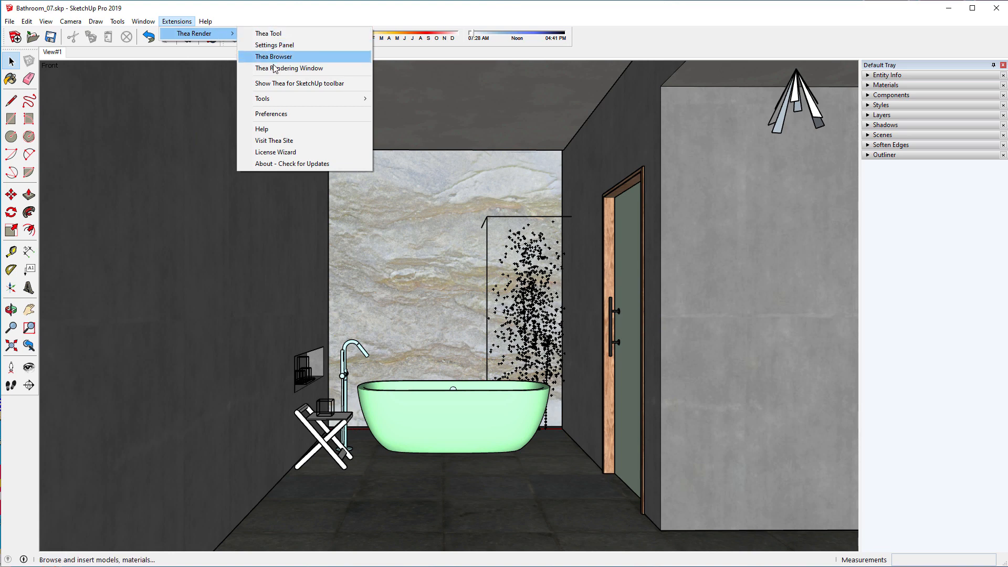
{"action": "mouse_move", "coordinate": [295, 86]}
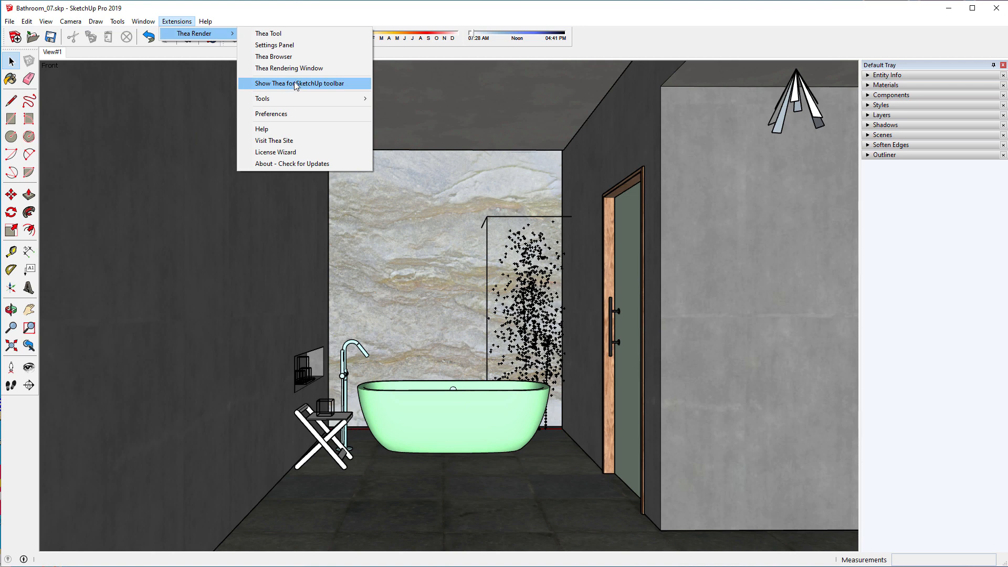
Step: Turn on the Thea for SketchUp toolbar and dock it in the top toolbar area
{"action": "left_click", "coordinate": [299, 83]}
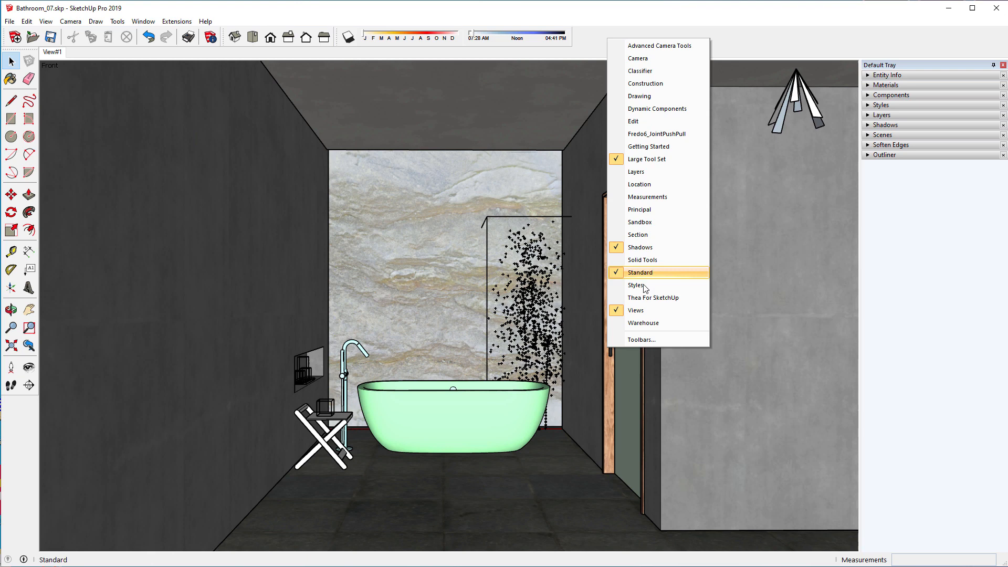
{"action": "left_click", "coordinate": [653, 298]}
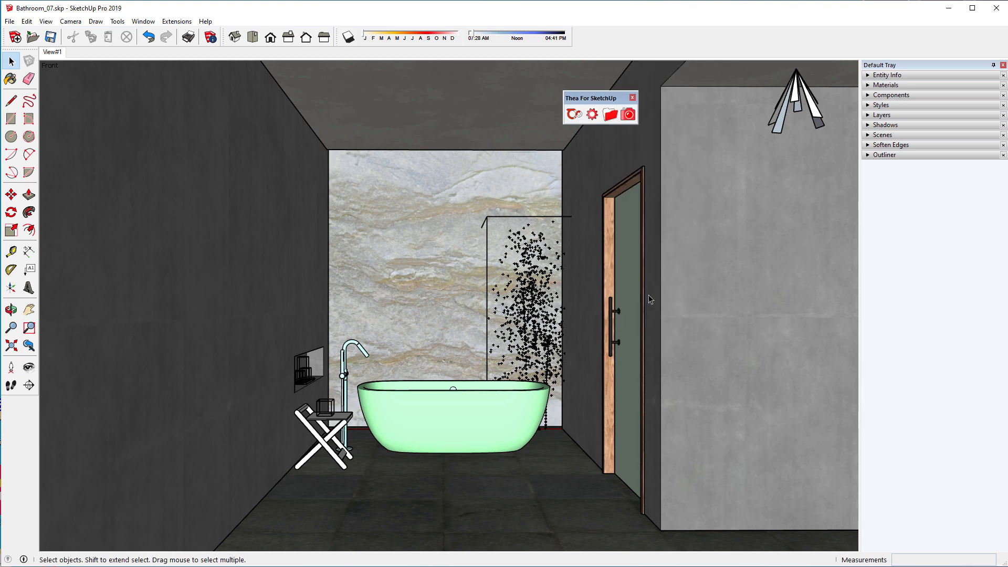
{"action": "left_click_drag", "start_coordinate": [598, 98], "coordinate": [597, 41]}
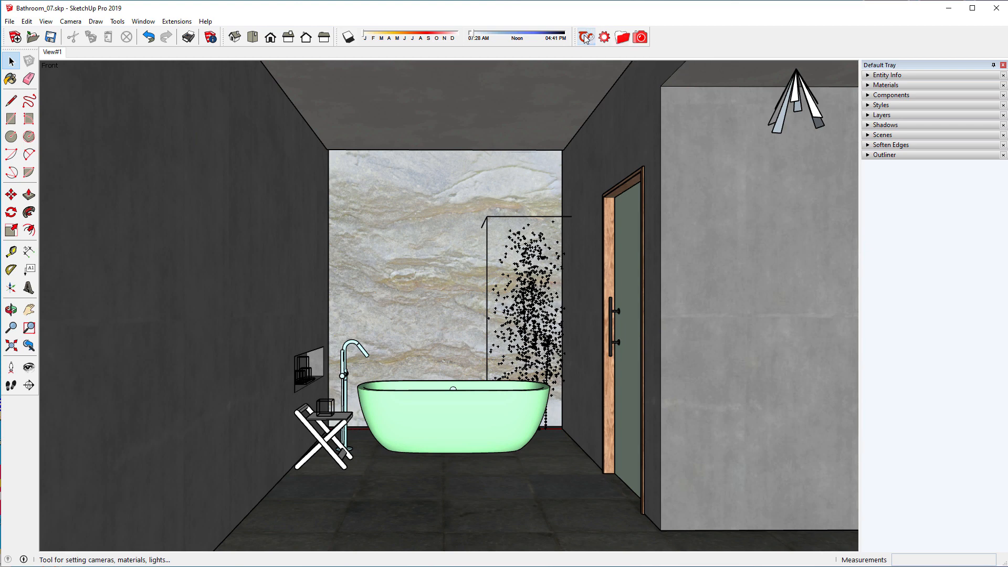
Step: Open the Thea Tools panel's Model Info tab and select the bathtub component
{"action": "left_click", "coordinate": [586, 36]}
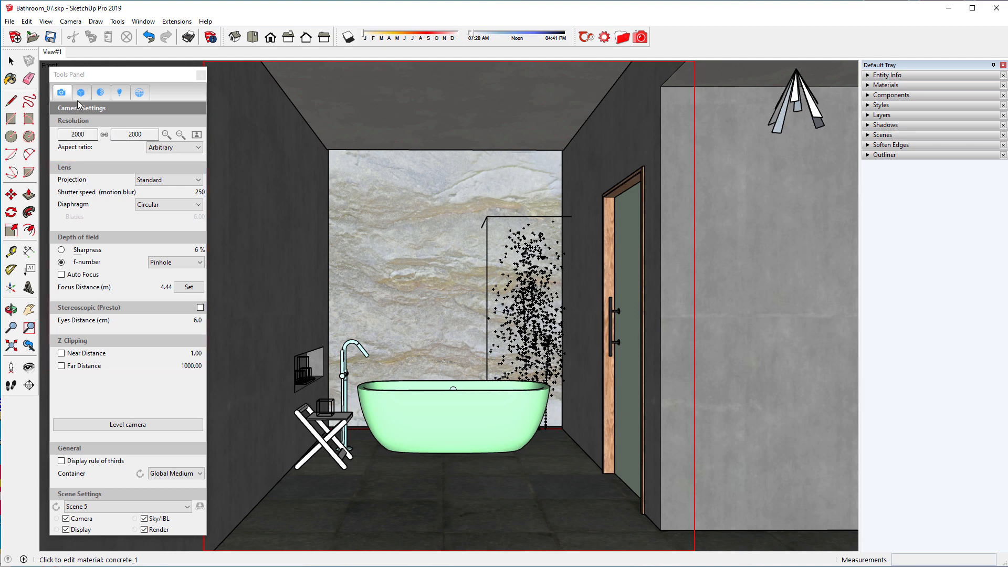
{"action": "left_click", "coordinate": [80, 92]}
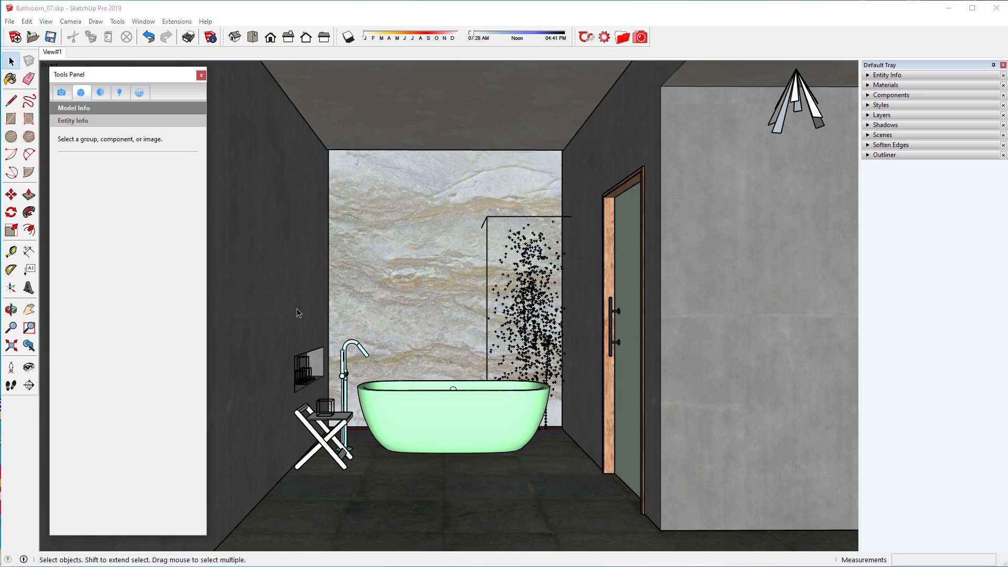
{"action": "left_click", "coordinate": [453, 433]}
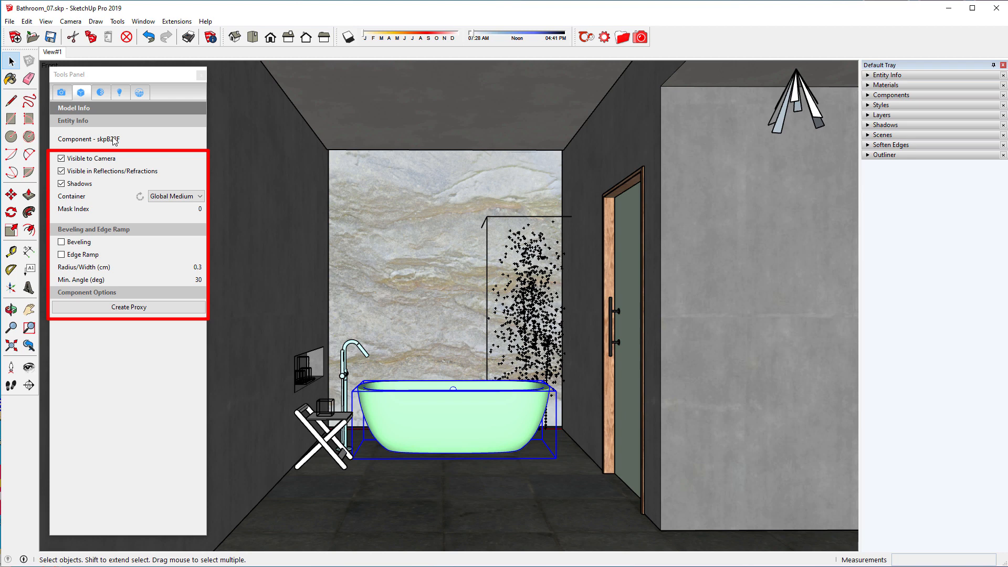
Step: In the Thea material Editor, add a Metal layer at 34% weight to Generic
{"action": "left_click", "coordinate": [101, 92]}
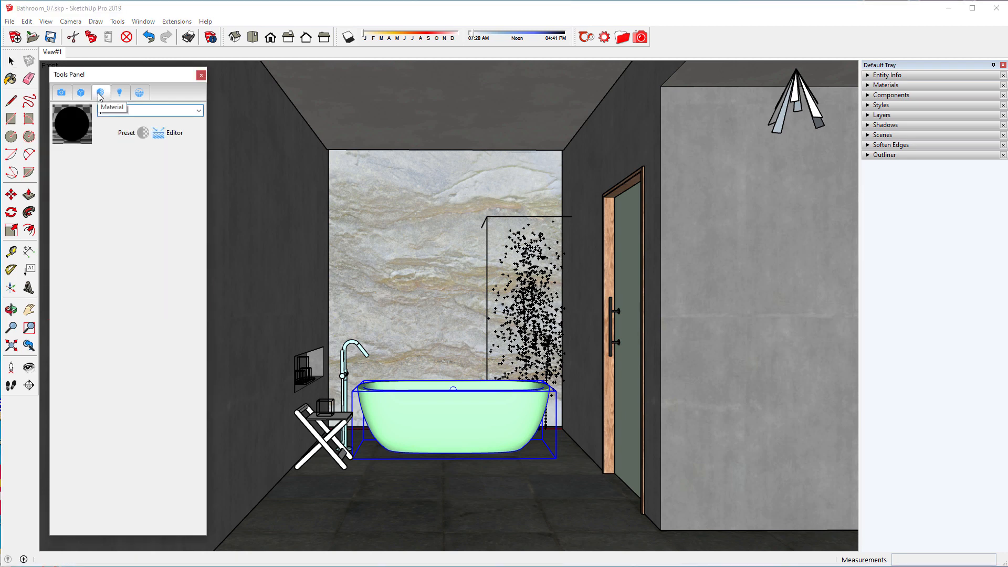
{"action": "left_click", "coordinate": [198, 110]}
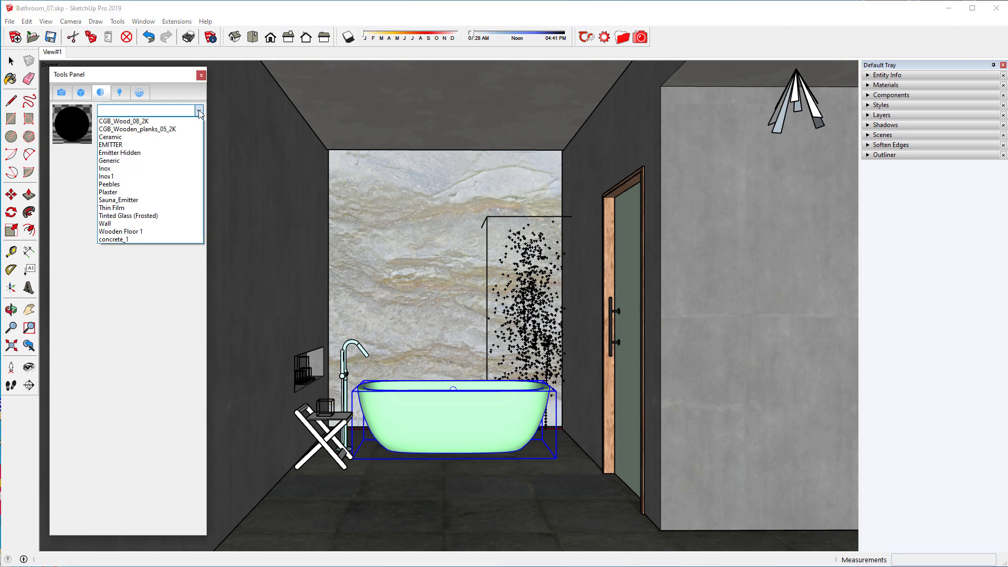
{"action": "left_click", "coordinate": [109, 160]}
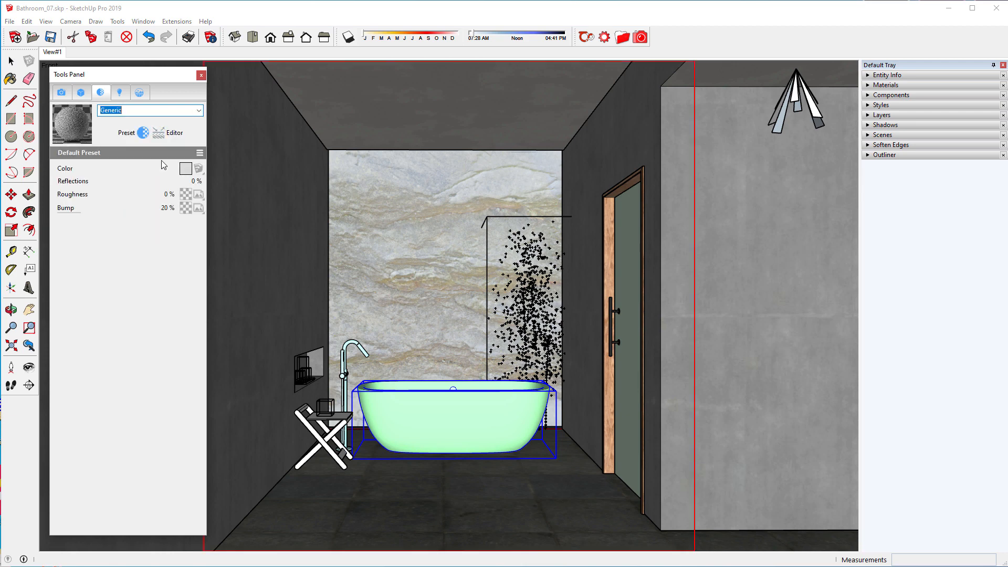
{"action": "left_click", "coordinate": [199, 153]}
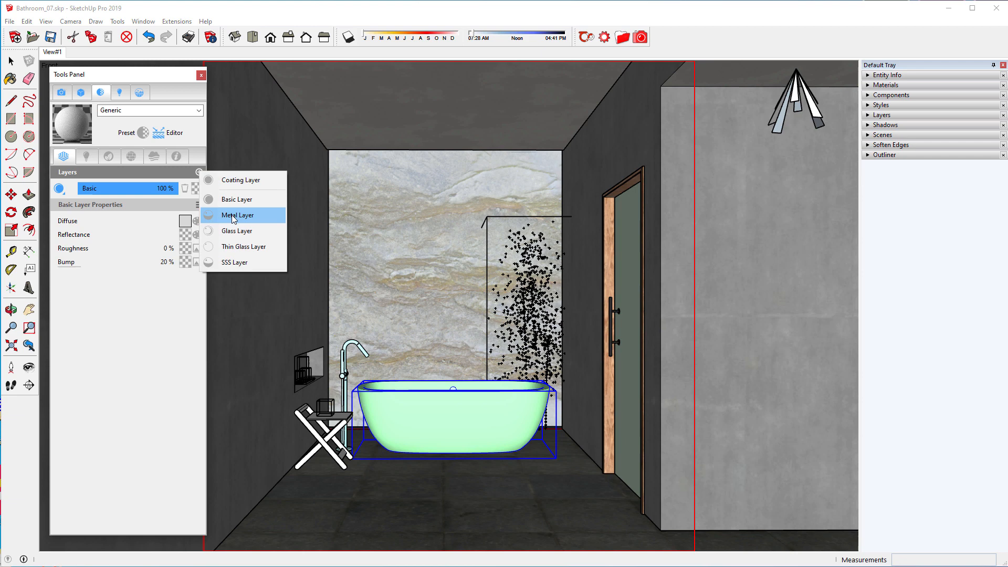
{"action": "left_click", "coordinate": [236, 215]}
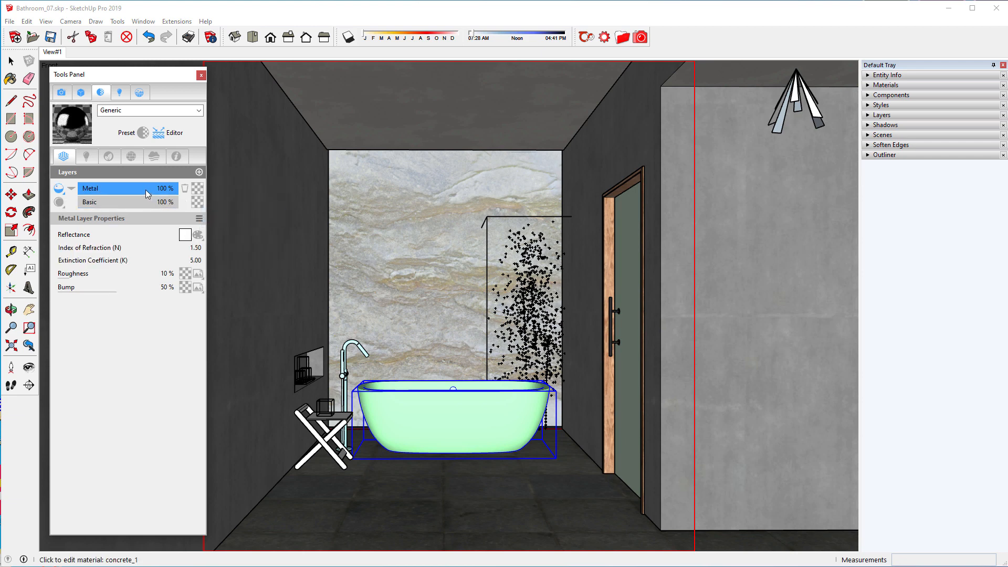
{"action": "left_click_drag", "start_coordinate": [164, 188], "coordinate": [112, 188]}
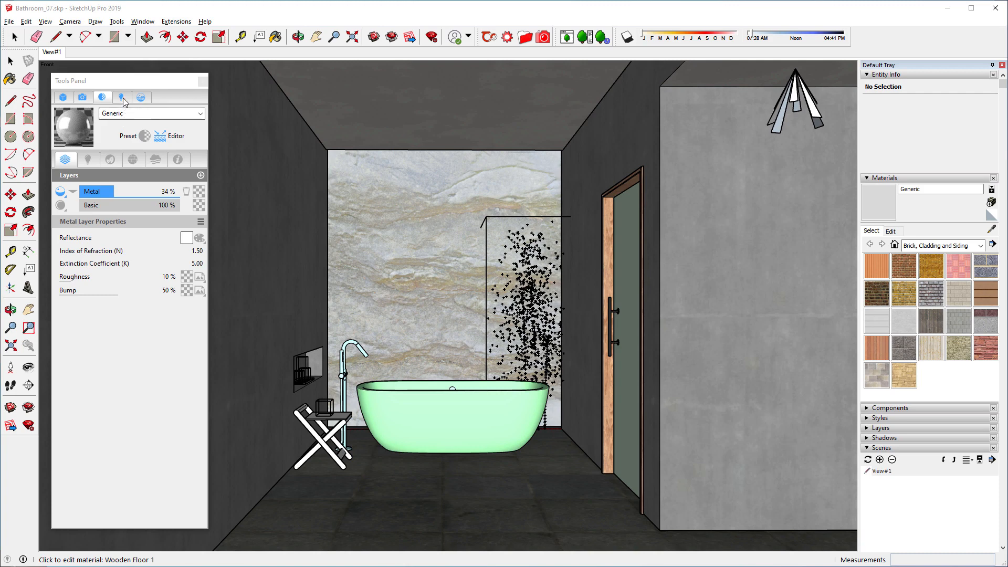
Step: Create a Thea spotlight at the left ceiling, targeted at the floor below
{"action": "left_click", "coordinate": [122, 98]}
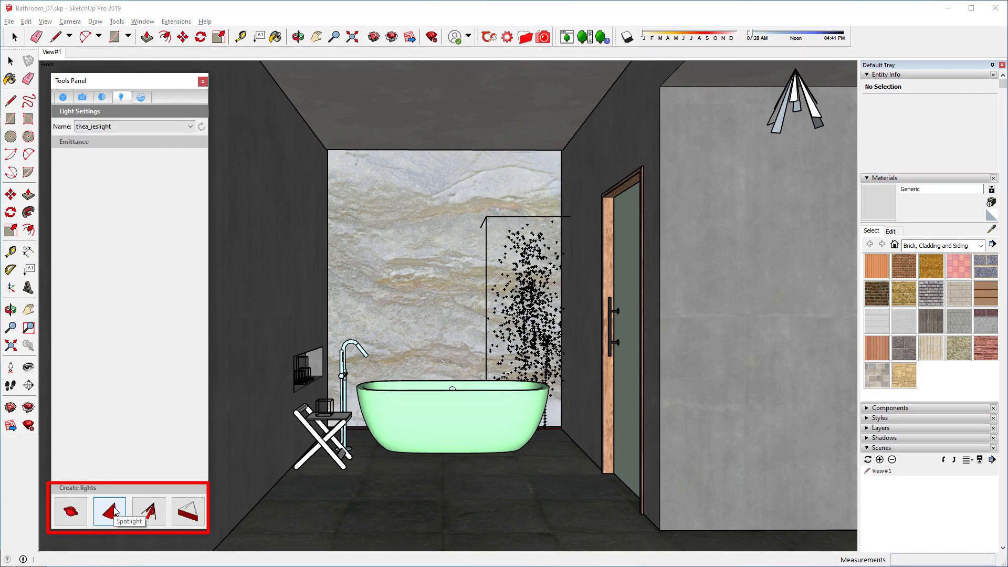
{"action": "left_click", "coordinate": [110, 511]}
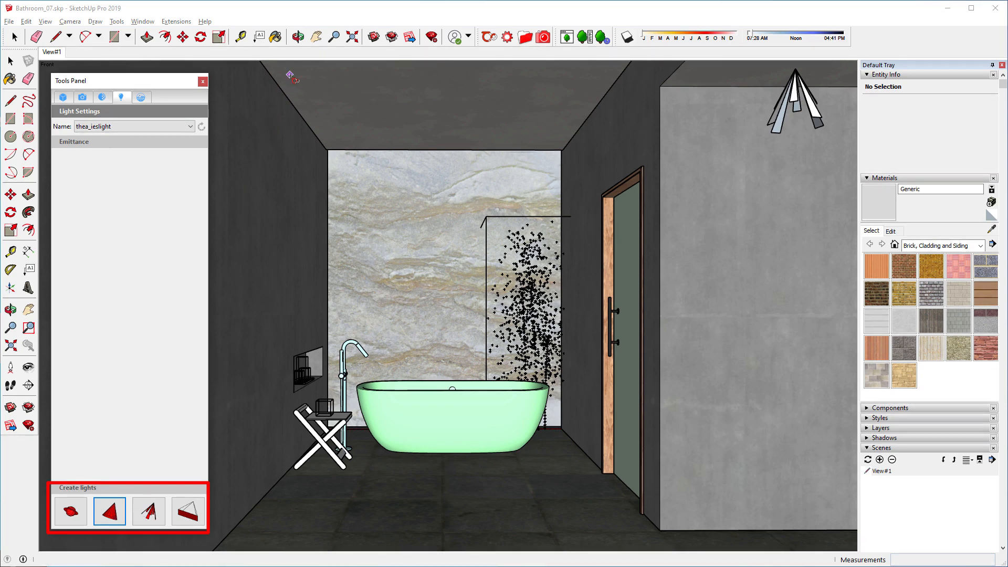
{"action": "left_click", "coordinate": [110, 511]}
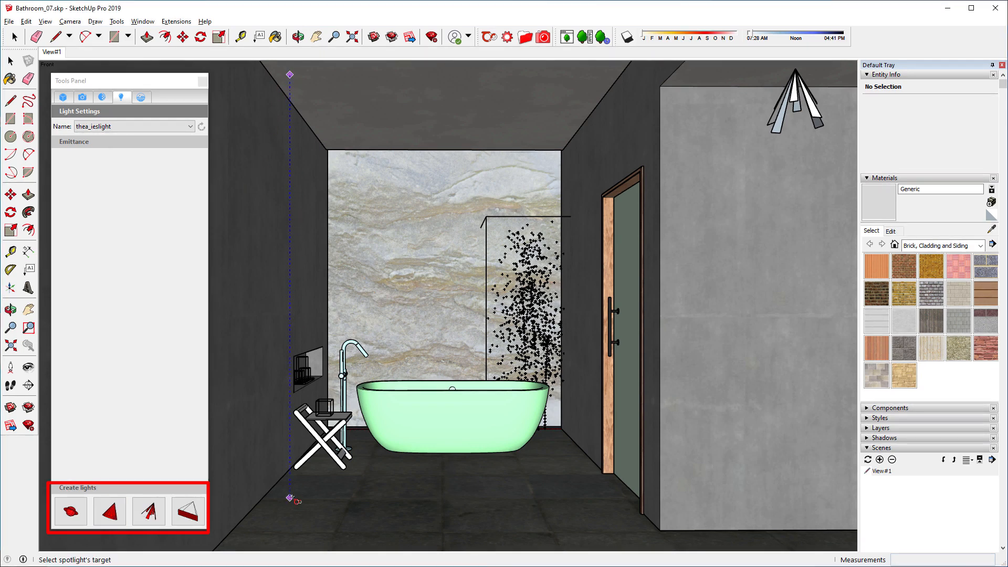
{"action": "left_click", "coordinate": [140, 93]}
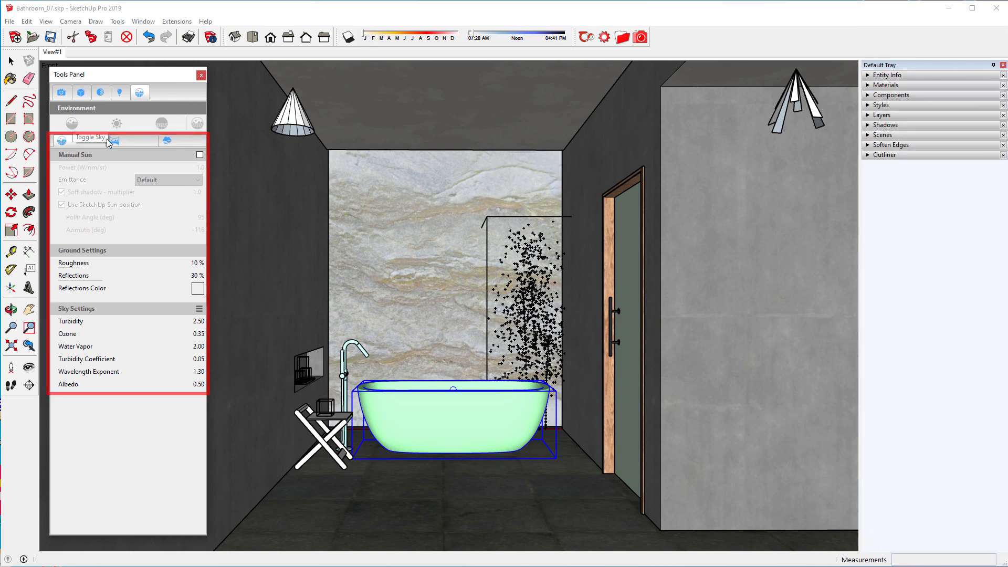
Step: Toggle the Image-Based Lighting preview, then view the Global Medium fog settings
{"action": "left_click", "coordinate": [115, 141]}
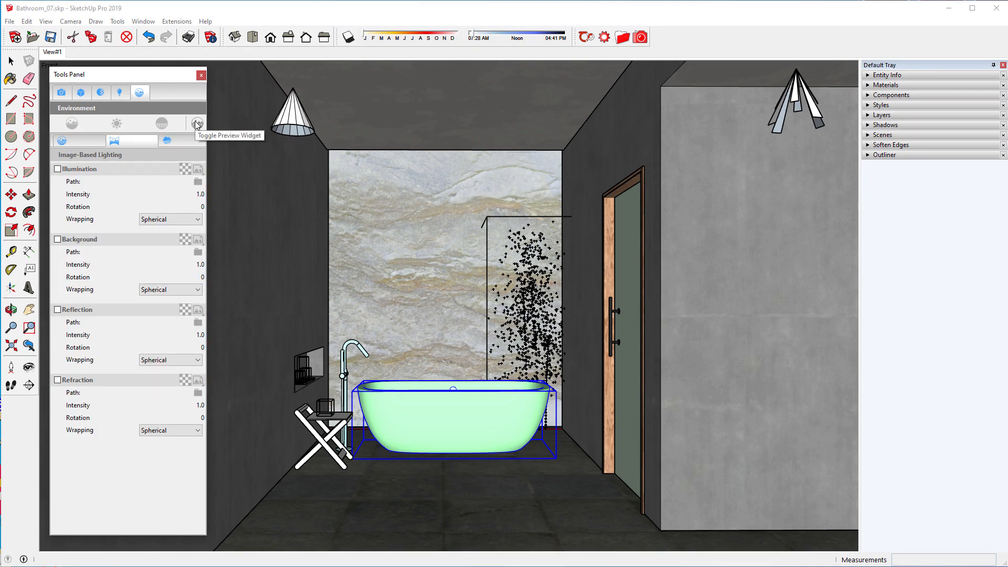
{"action": "left_click", "coordinate": [197, 123]}
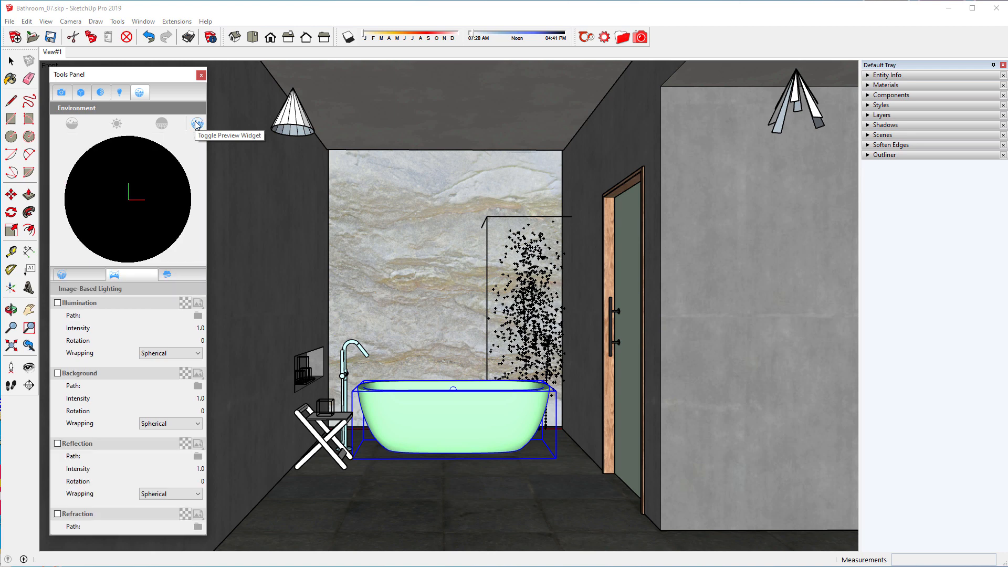
{"action": "left_click", "coordinate": [196, 123]}
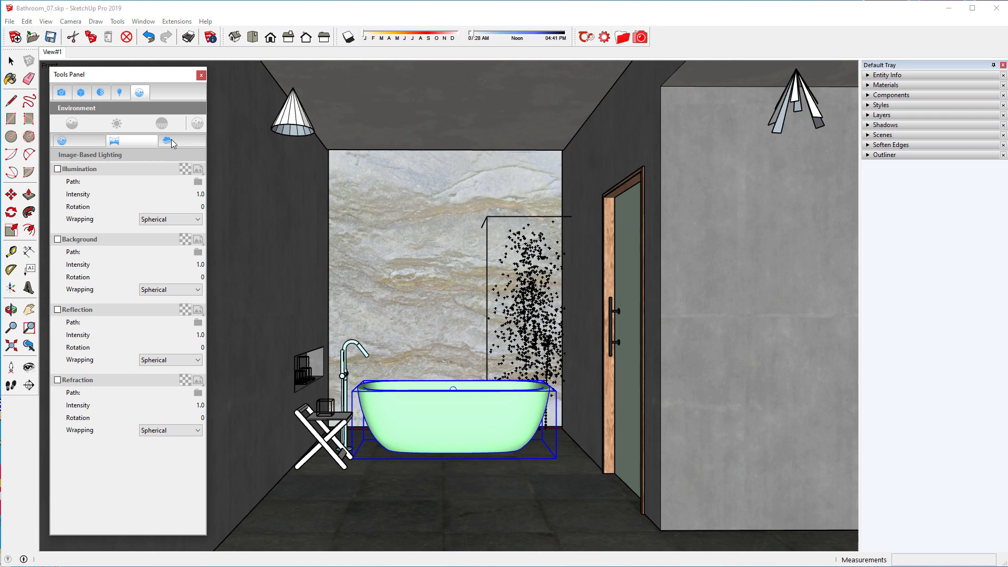
{"action": "left_click", "coordinate": [168, 140]}
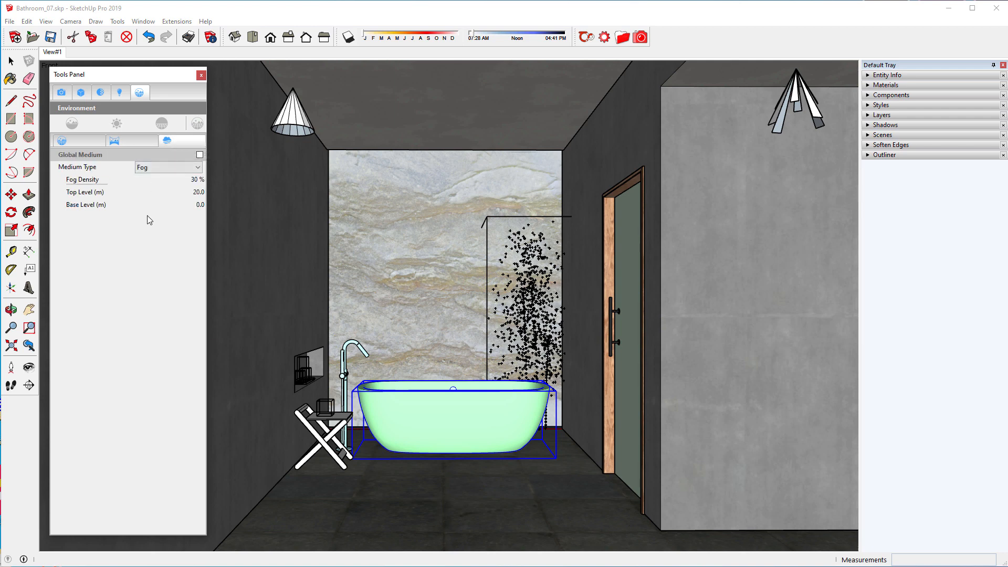
{"action": "left_click", "coordinate": [200, 75]}
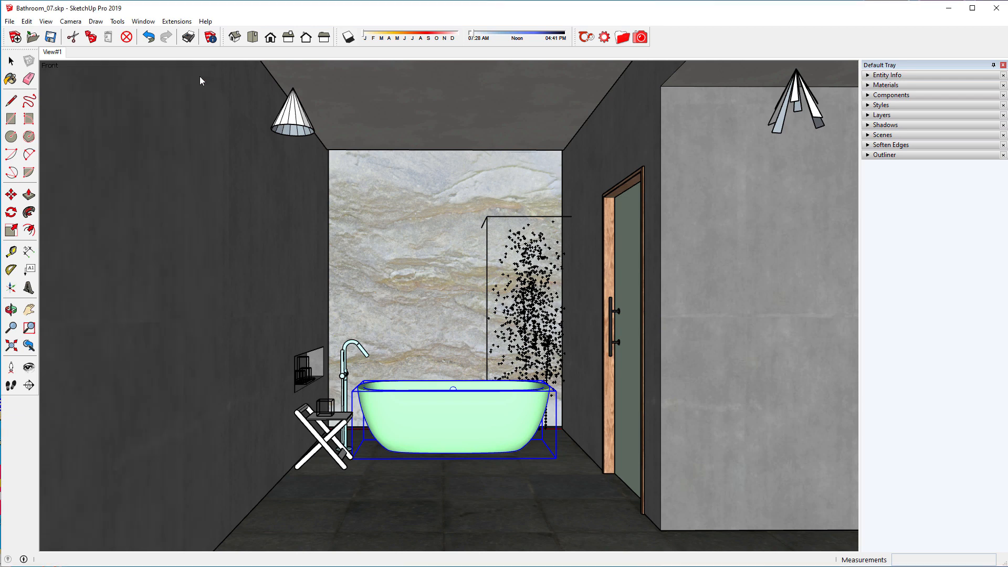
{"action": "mouse_move", "coordinate": [604, 37]}
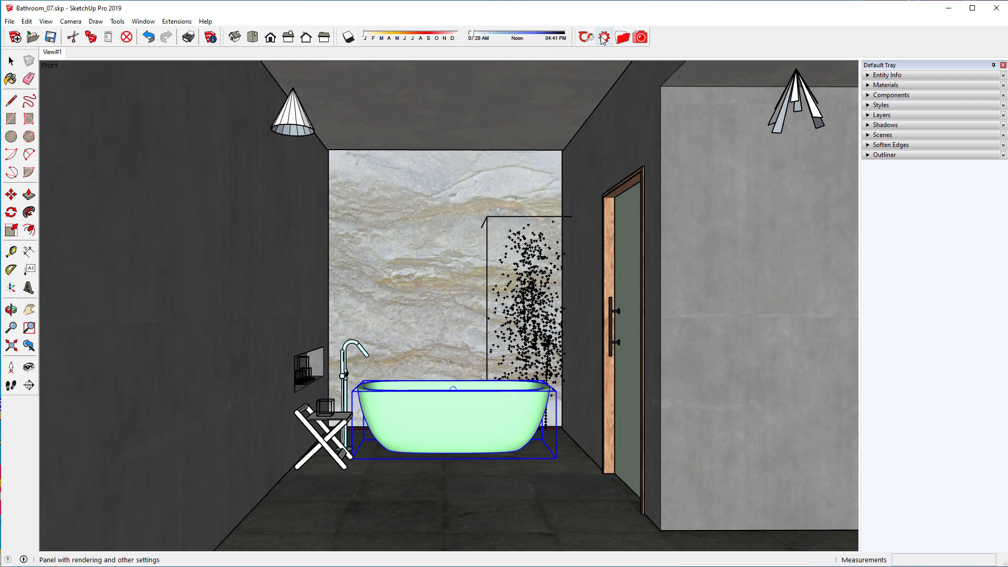
Step: Open the Thea Render window on its Display tab from the Thea toolbar
{"action": "left_click", "coordinate": [606, 36]}
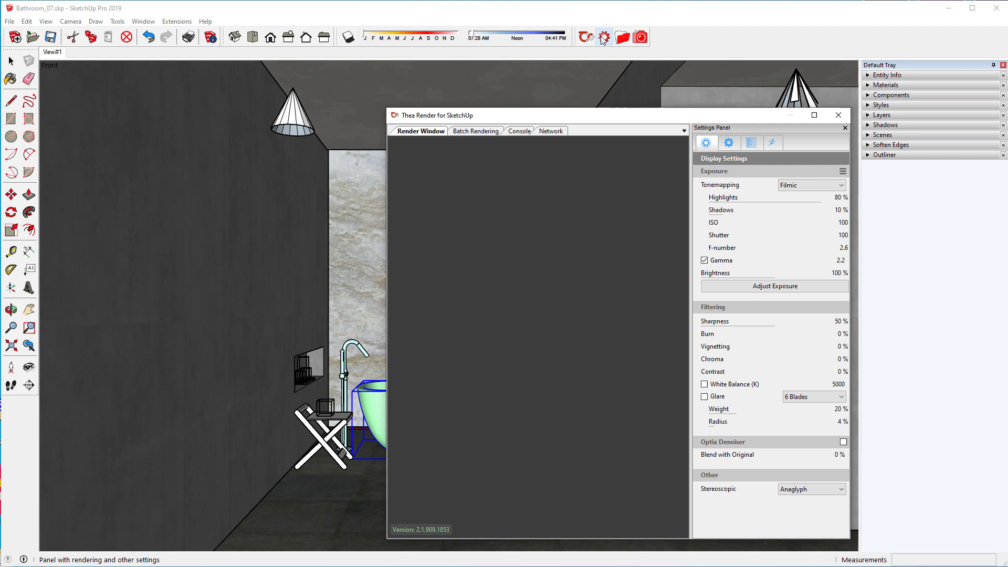
{"action": "mouse_move", "coordinate": [729, 142]}
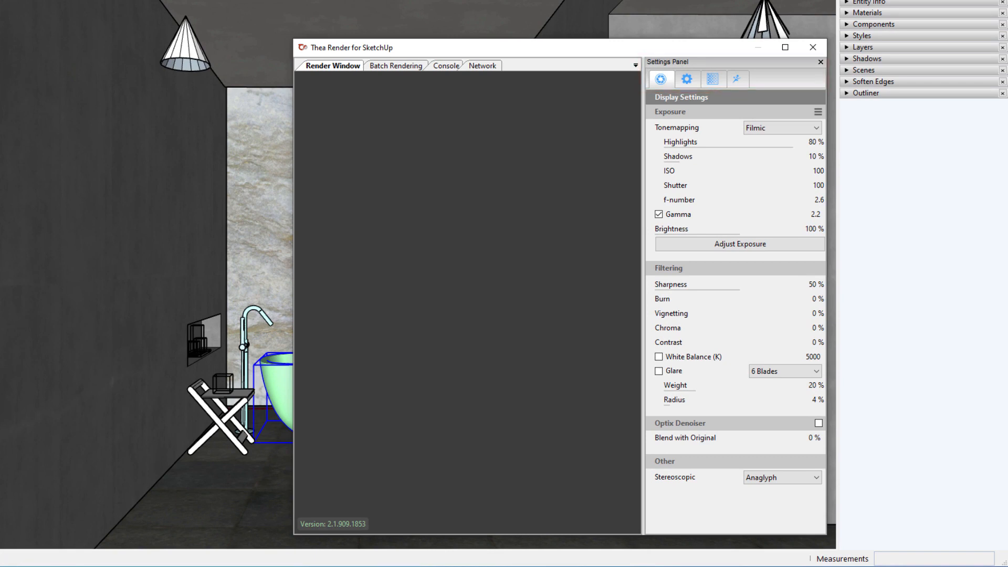
{"action": "mouse_move", "coordinate": [662, 80]}
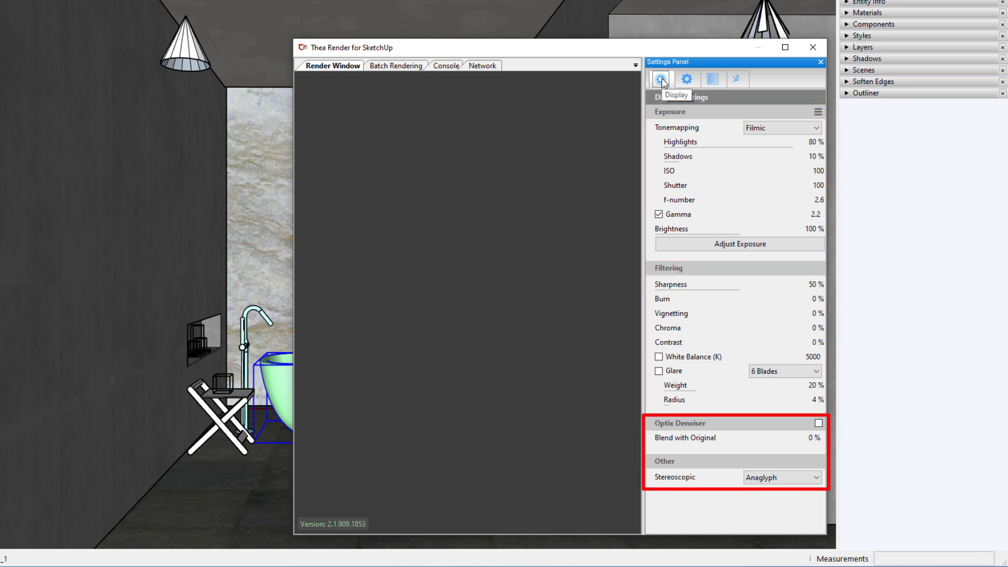
{"action": "mouse_move", "coordinate": [688, 79]}
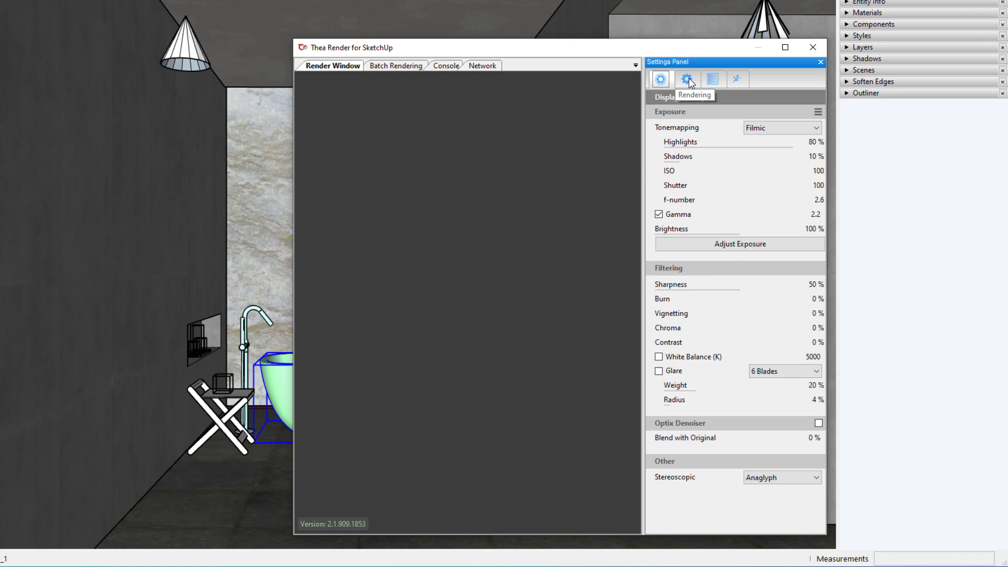
Step: Look through the Rendering, Channels and Animation tabs of the Thea Settings Panel
{"action": "left_click", "coordinate": [688, 79]}
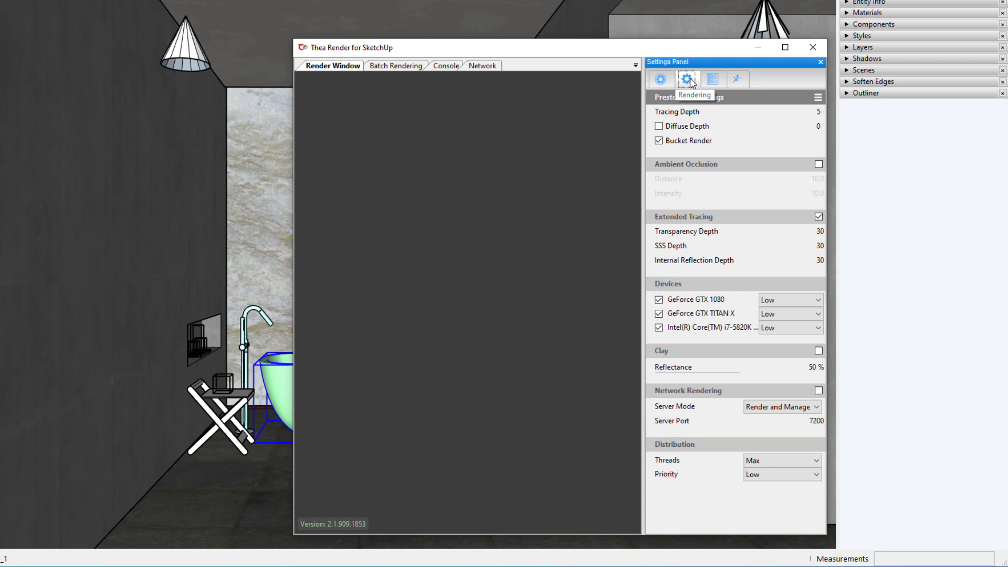
{"action": "left_click", "coordinate": [714, 79]}
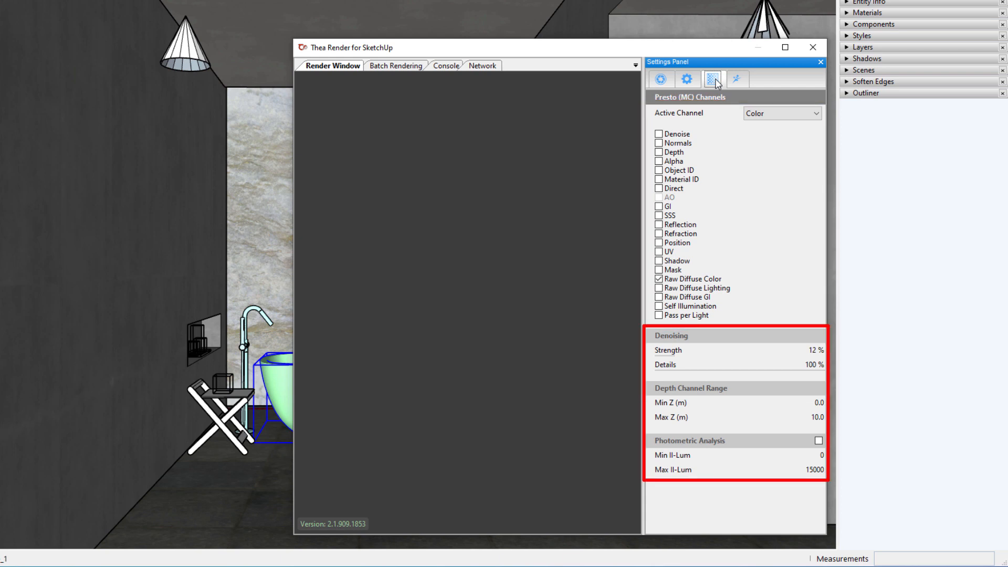
{"action": "mouse_move", "coordinate": [738, 80]}
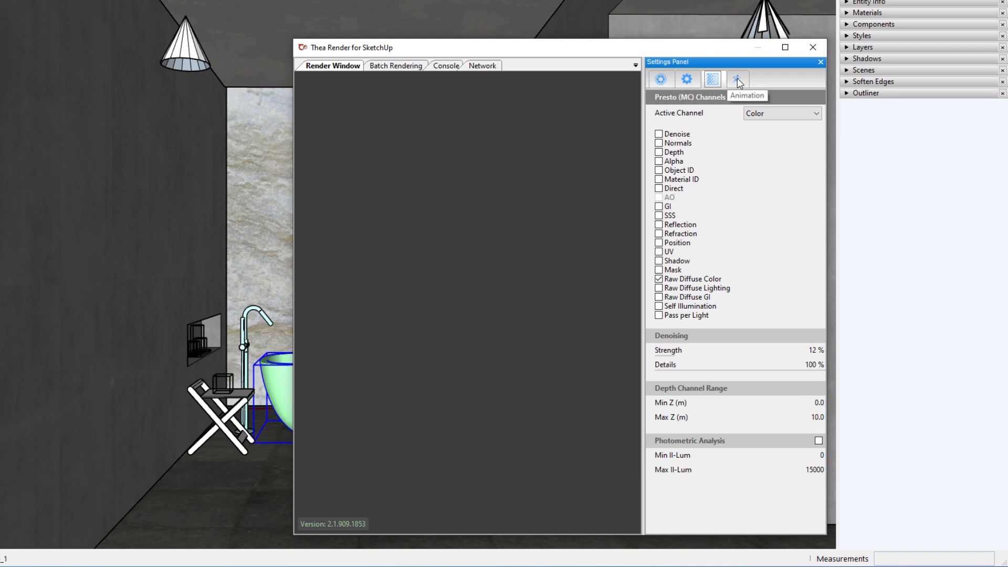
{"action": "left_click", "coordinate": [738, 79]}
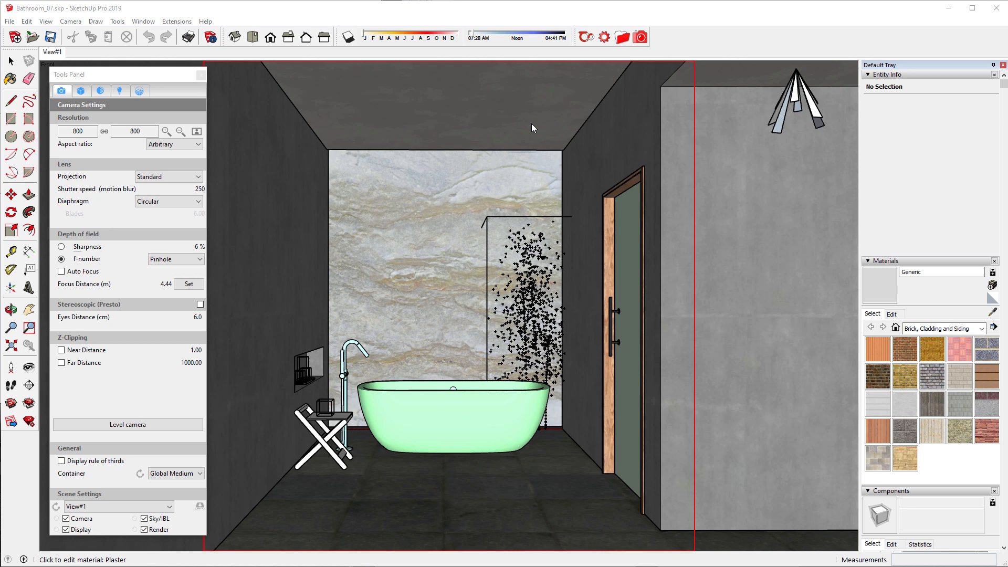
Step: Open the Thea Browser and view the Brick Walls materials in the local library
{"action": "left_click", "coordinate": [622, 36]}
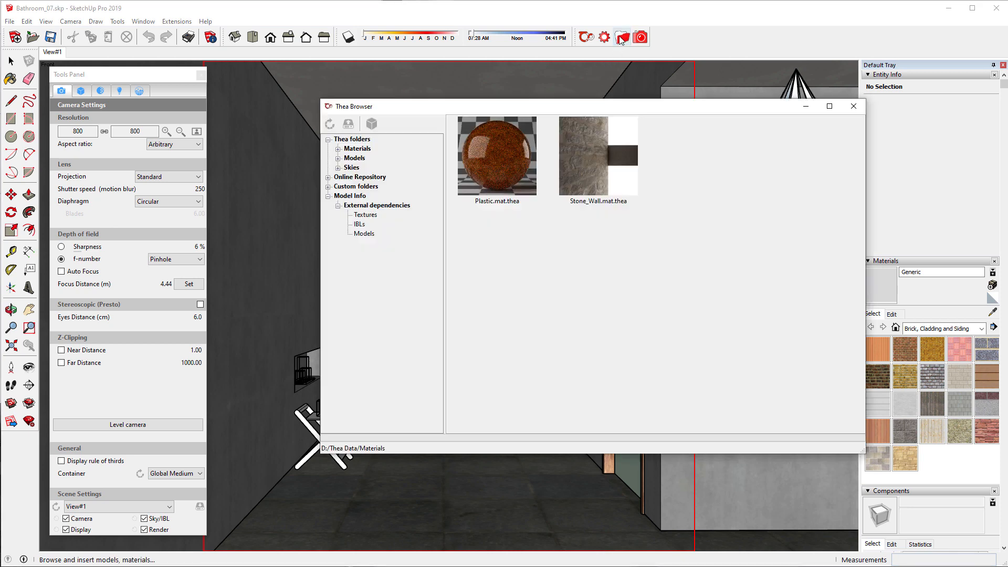
{"action": "left_click", "coordinate": [337, 148]}
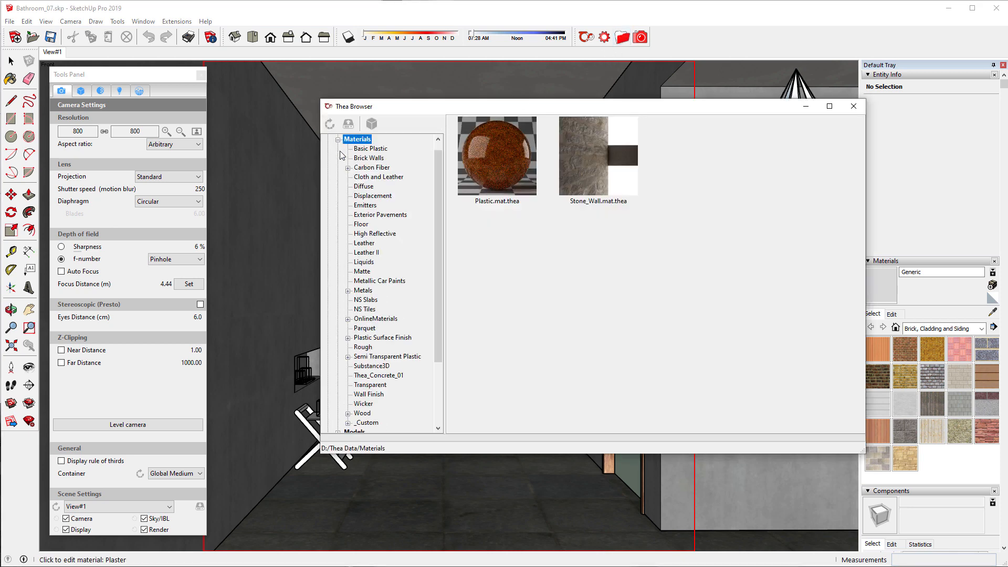
{"action": "left_click", "coordinate": [368, 158]}
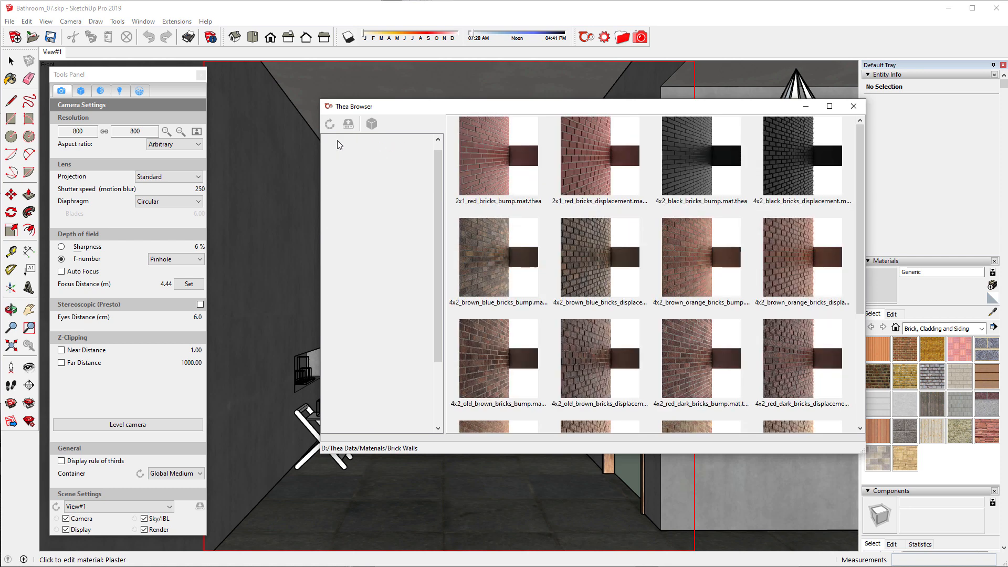
{"action": "left_click", "coordinate": [359, 149]}
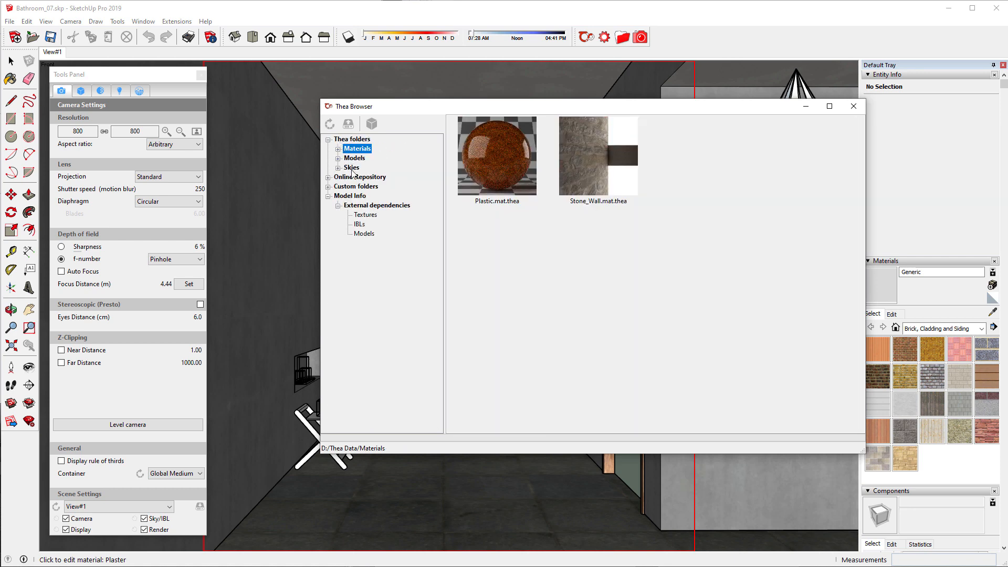
Step: Expand the Online Repository and load the Cloth (1-10) materials
{"action": "left_click", "coordinate": [329, 177]}
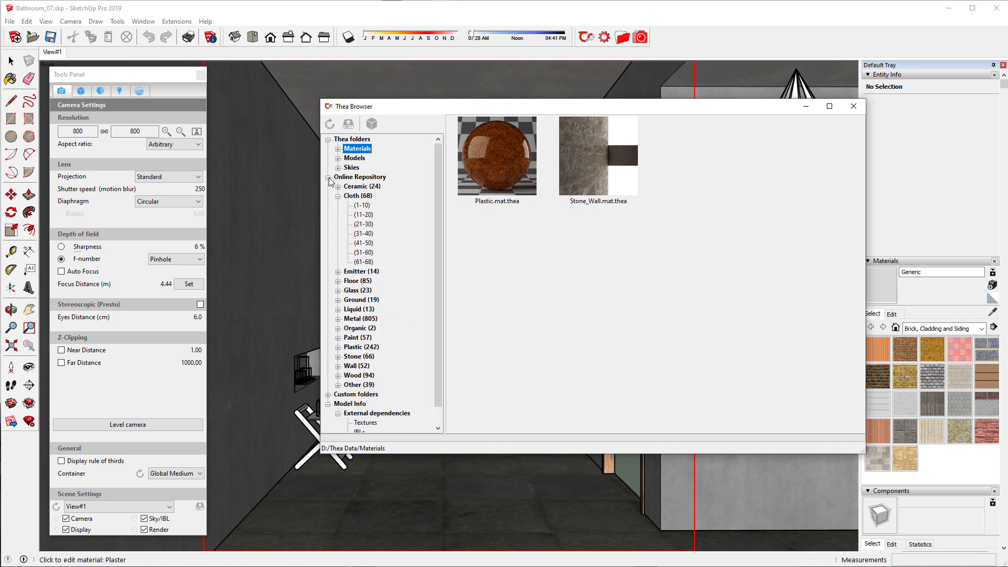
{"action": "left_click", "coordinate": [362, 205]}
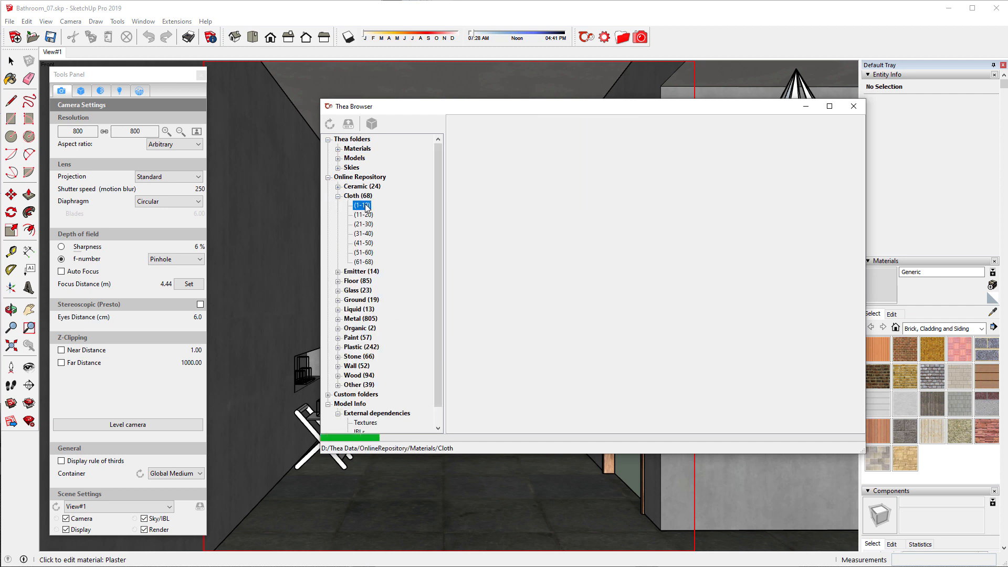
{"action": "left_click", "coordinate": [363, 205]}
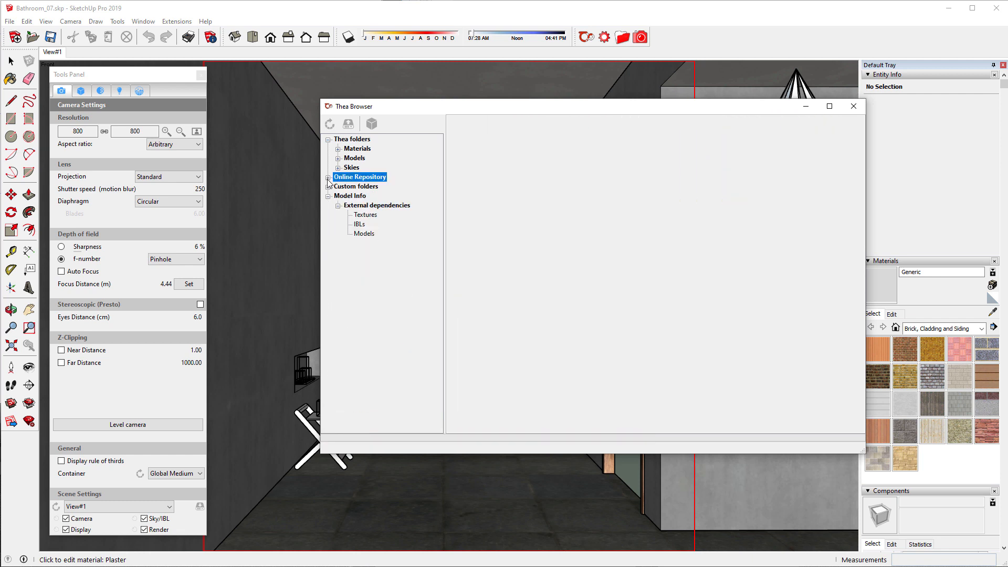
{"action": "left_click", "coordinate": [350, 196]}
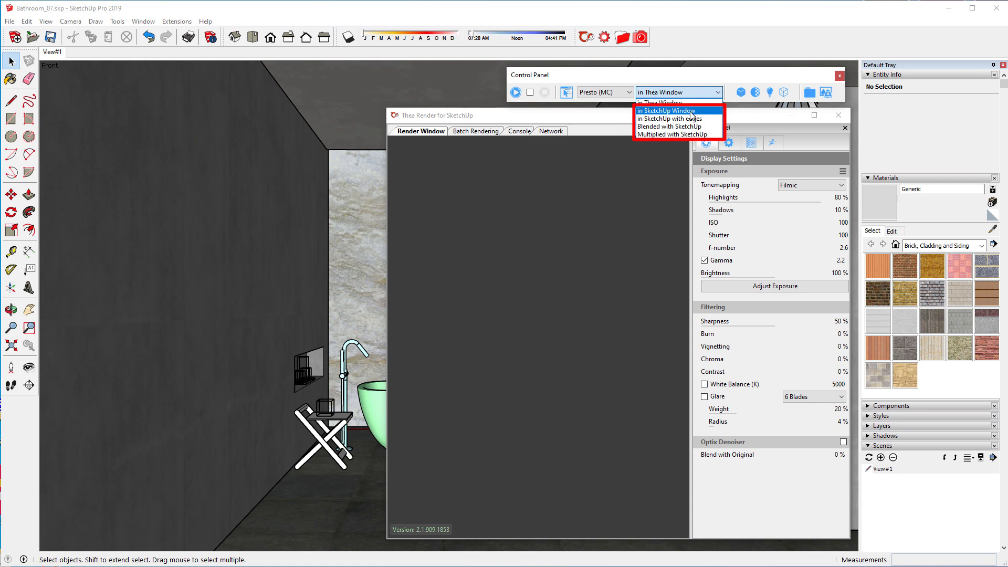
Step: Set the Thea display to 'in SketchUp Window' and start the interactive render
{"action": "left_click", "coordinate": [659, 111]}
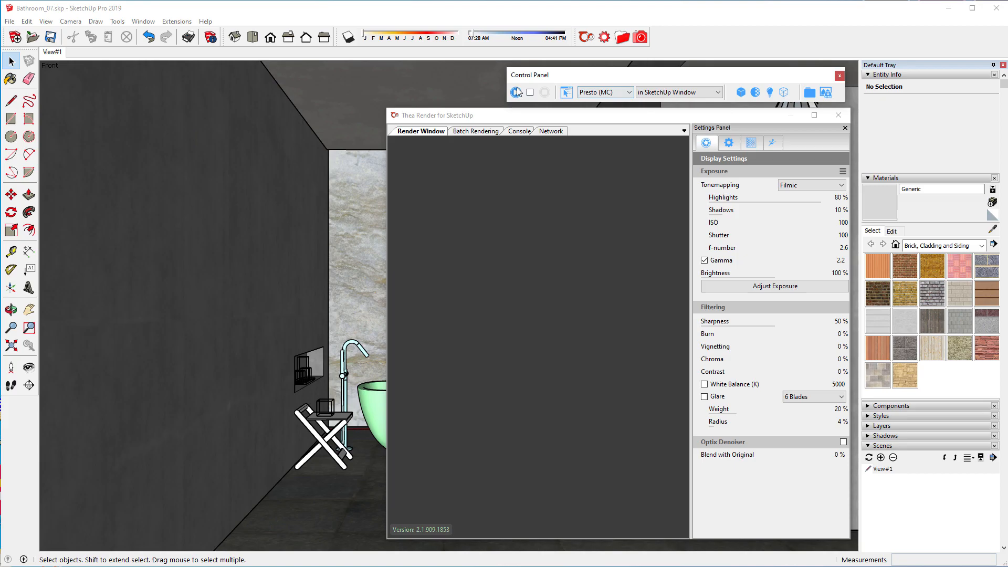
{"action": "left_click", "coordinate": [517, 92]}
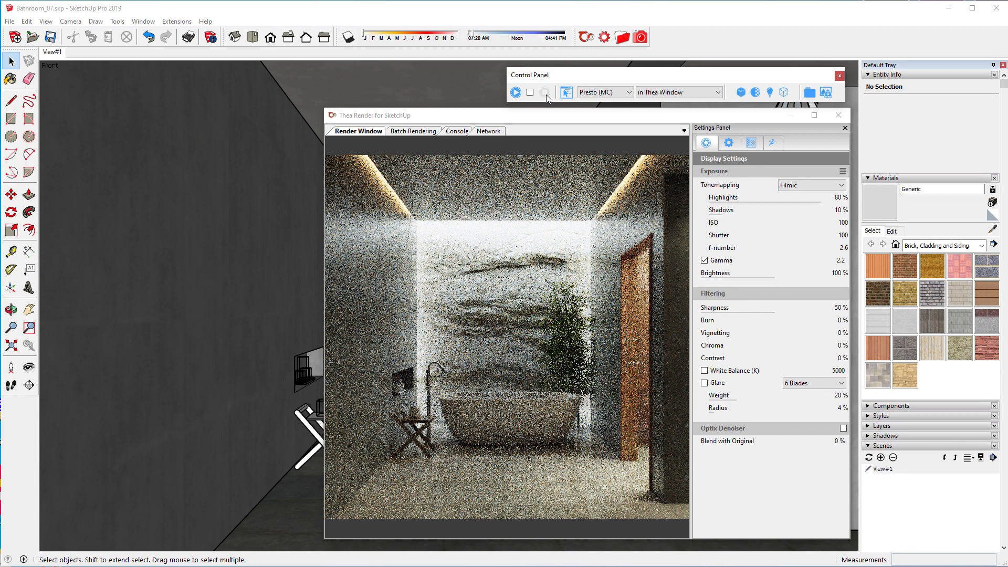
{"action": "mouse_move", "coordinate": [570, 96]}
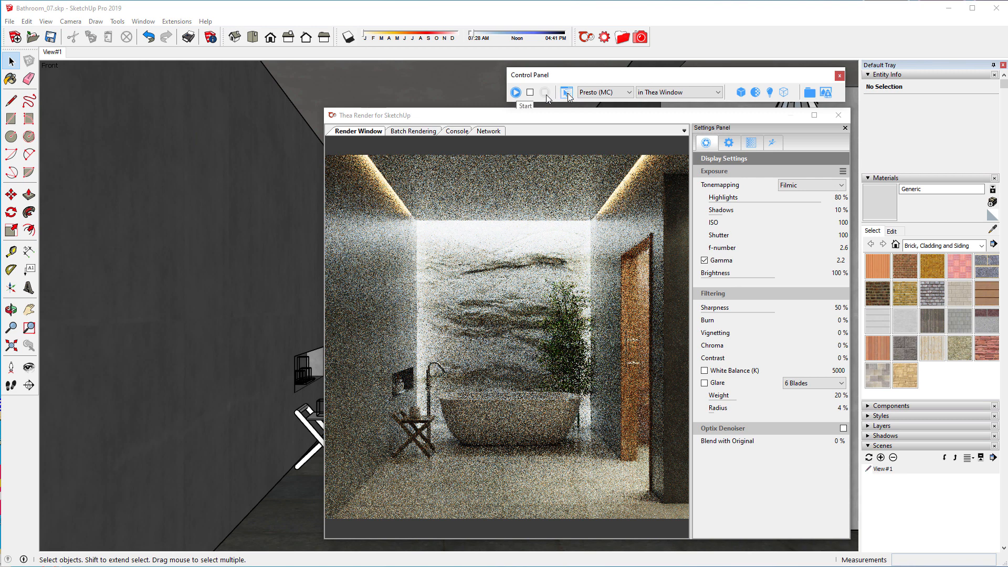
Step: Switch Thea to production mode and start an 800×800 Presto render of the bathroom
{"action": "left_click", "coordinate": [566, 92]}
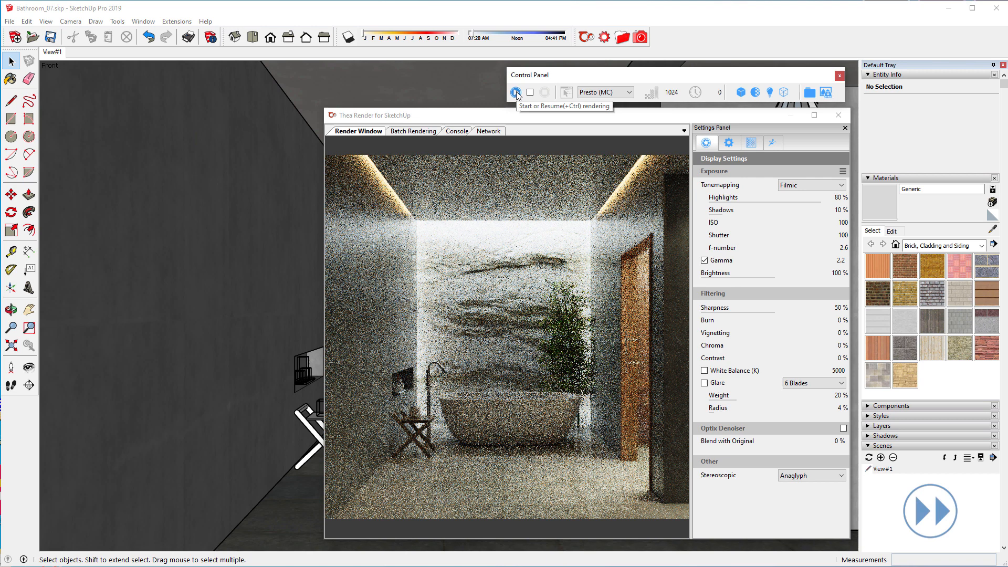
{"action": "left_click", "coordinate": [516, 92]}
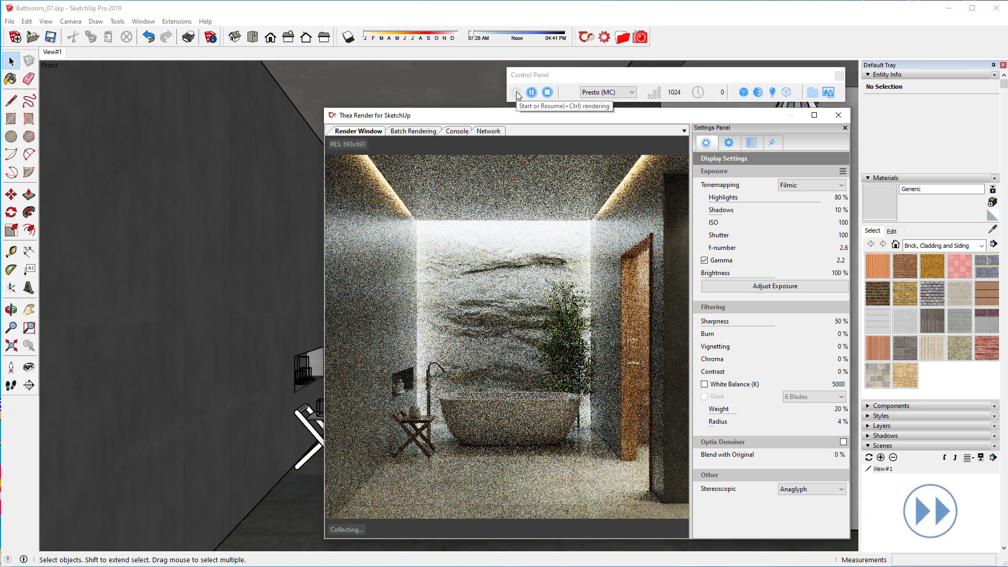
{"action": "left_click", "coordinate": [516, 92]}
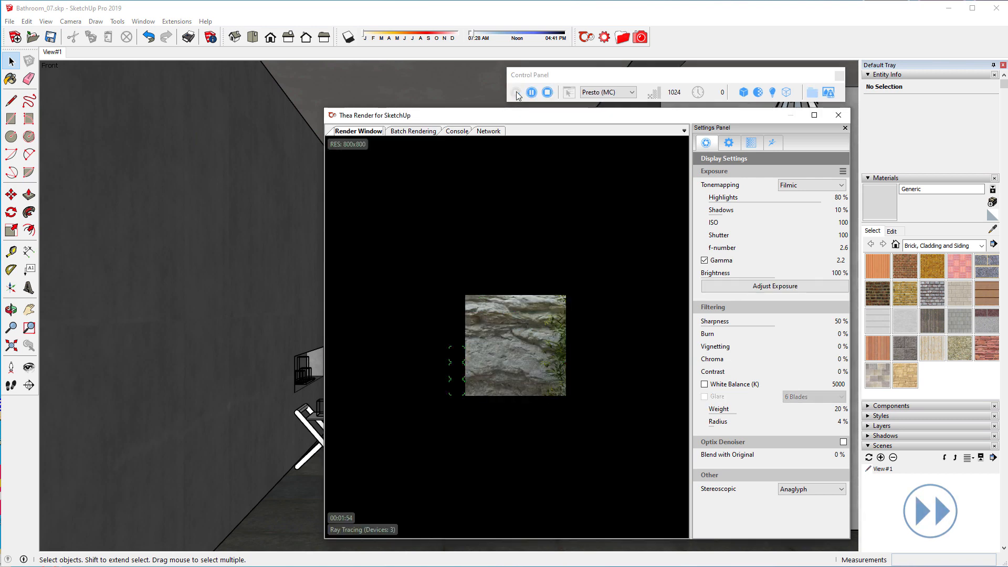